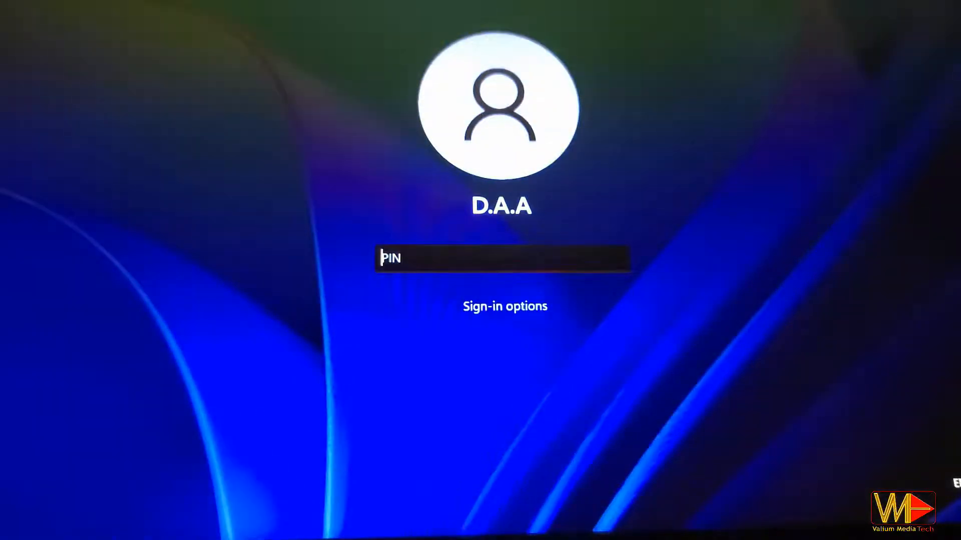
Sign in to Safe Mode and launch System Configuration via msconfig from the Run box.
{"action": "key", "text": "Enter"}
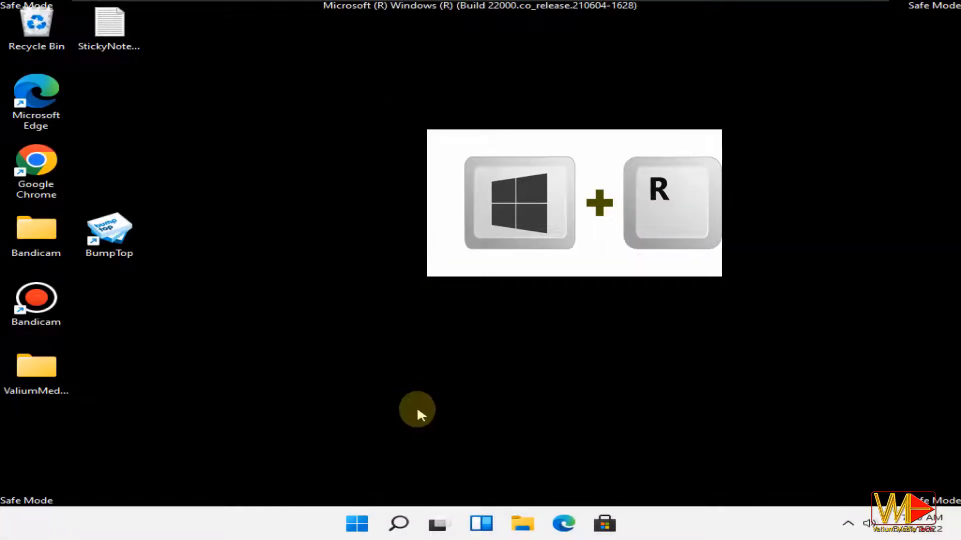
{"action": "key", "text": "win+r"}
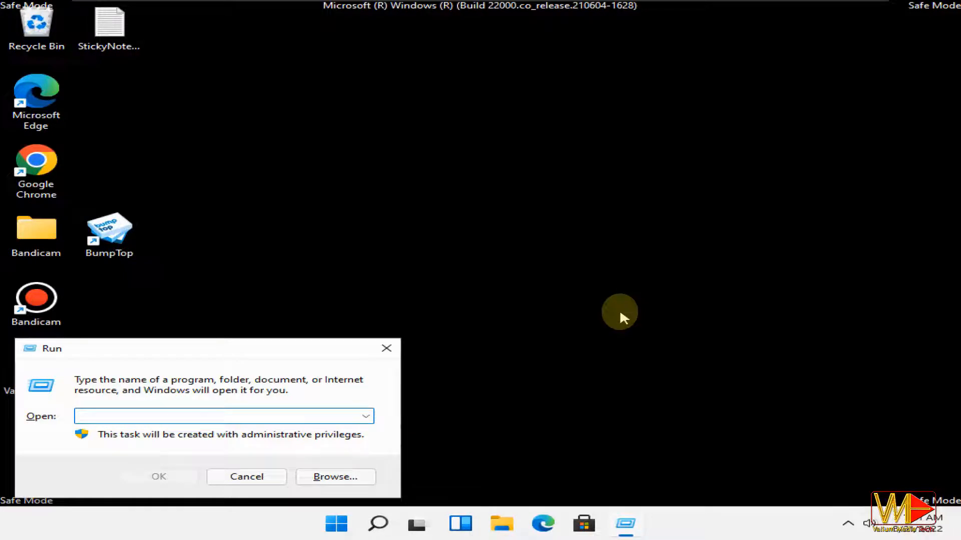
{"action": "type", "text": "MSCONFI"}
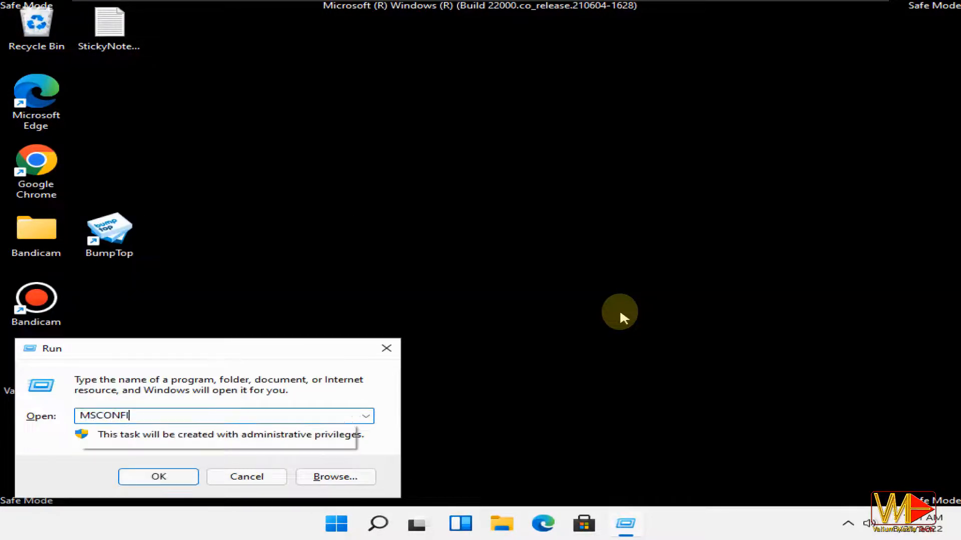
{"action": "left_click", "coordinate": [157, 476]}
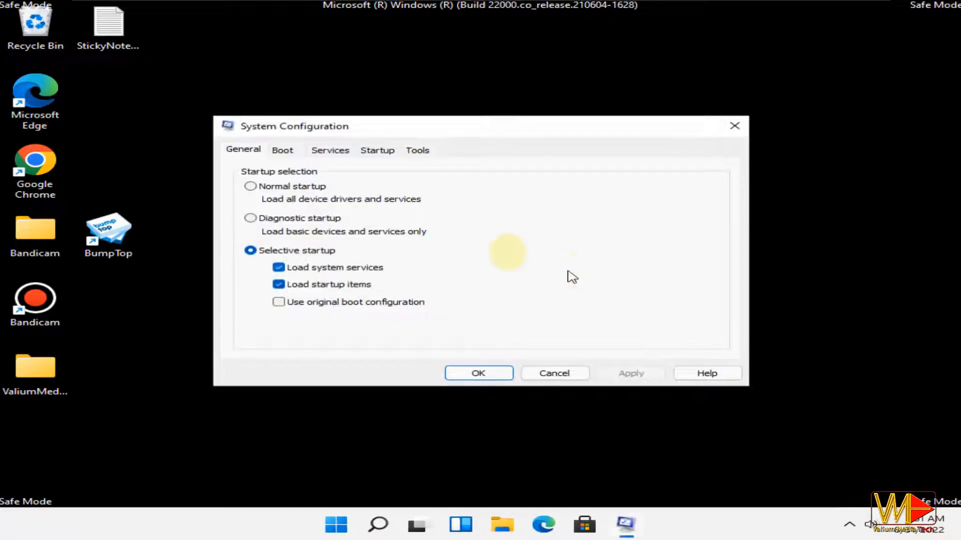
Uncheck Safe boot on the Boot tab, apply it and choose Restart.
{"action": "left_click", "coordinate": [283, 150]}
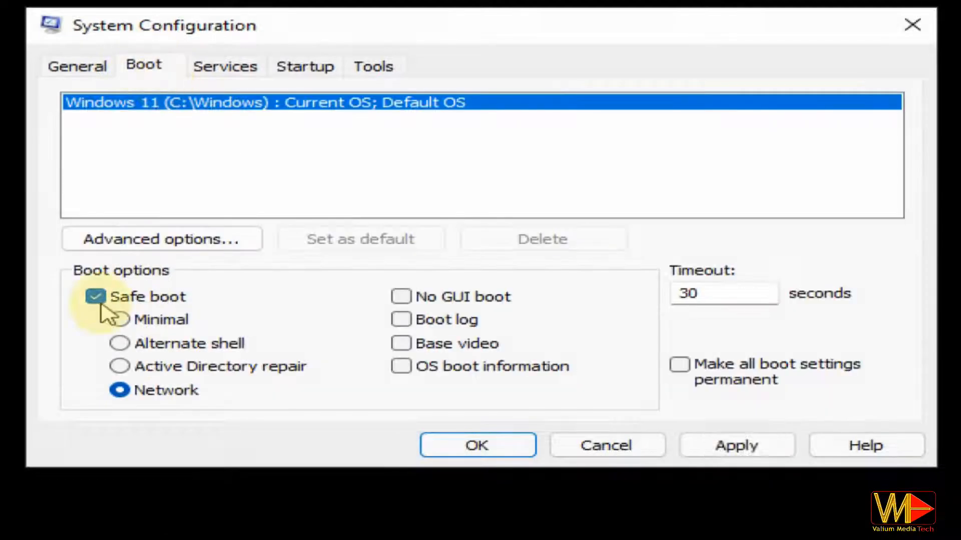
{"action": "left_click", "coordinate": [96, 296]}
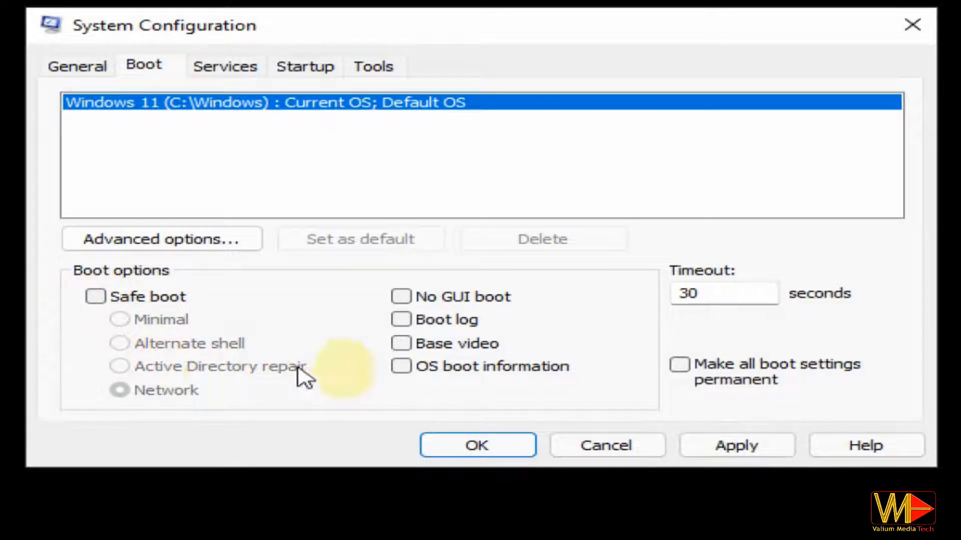
{"action": "left_click", "coordinate": [477, 444]}
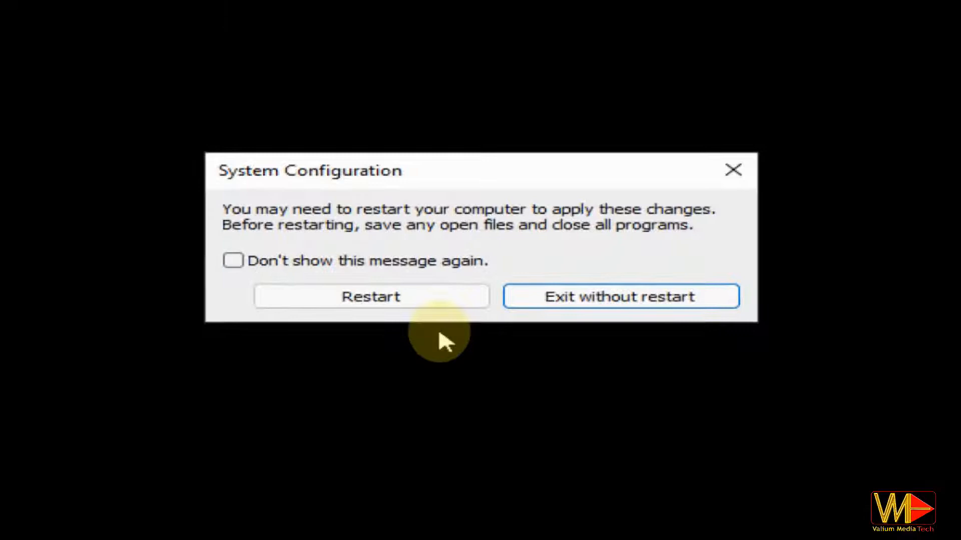
{"action": "left_click", "coordinate": [619, 296]}
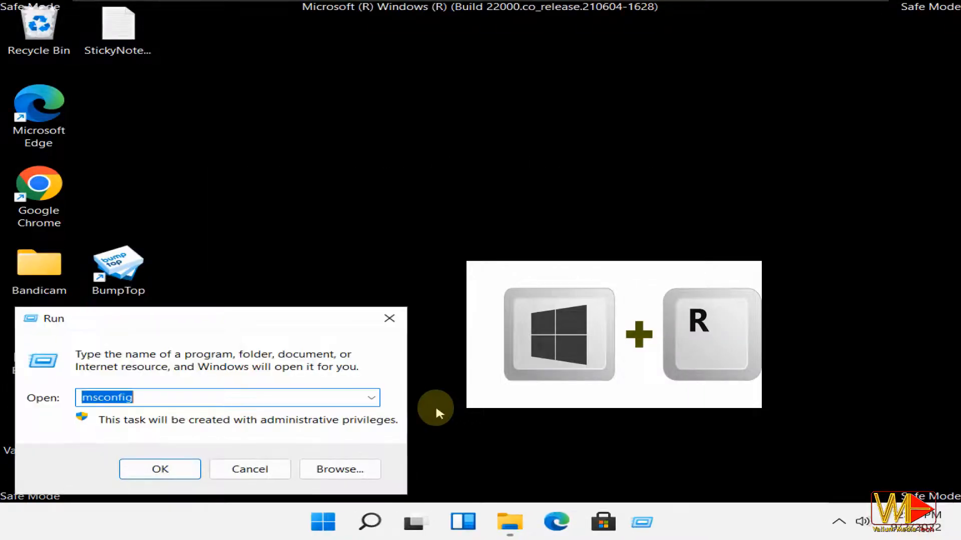
Launch an administrator Command Prompt via cmd from the Run box.
{"action": "type", "text": "CMD"}
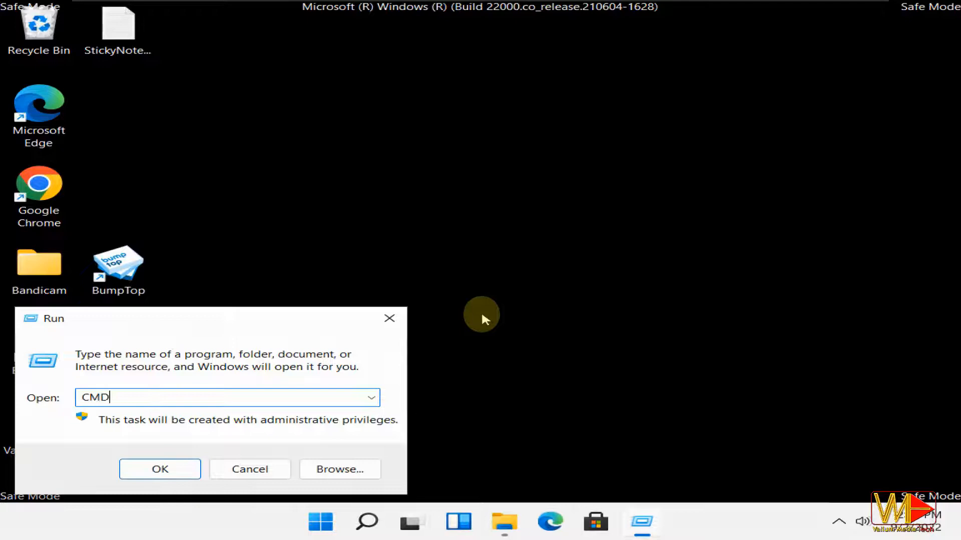
{"action": "left_click", "coordinate": [159, 468]}
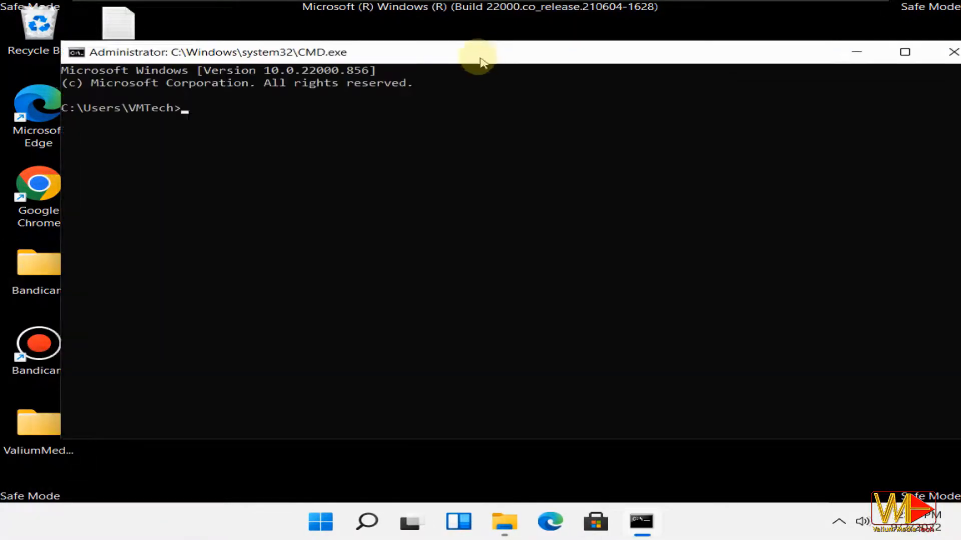
Run bcdedit /deletevalue {current} safeboot, then begin the shutdown command.
{"action": "type", "text": "BCDEDIT /DELETEVALUE {CURRENT} SAFEBOOT"}
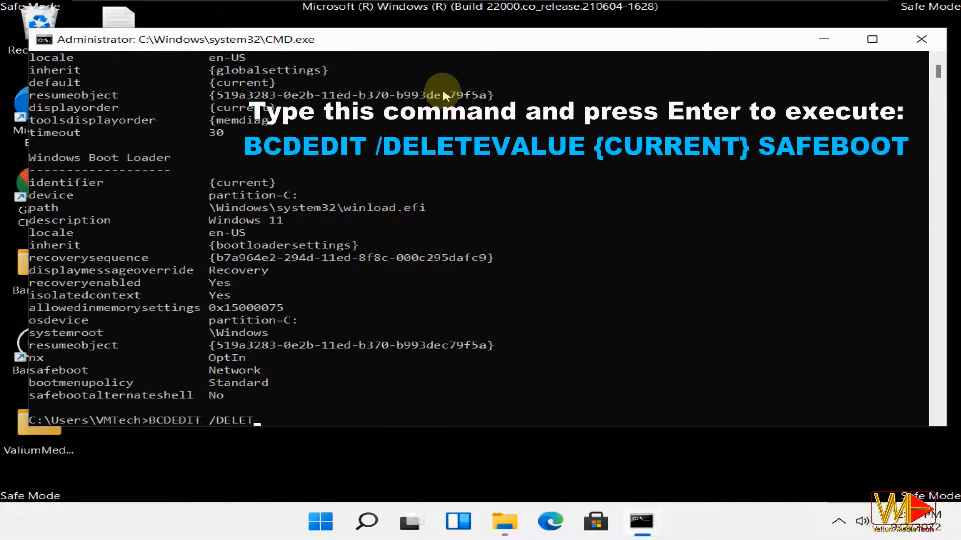
{"action": "type", "text": "EVALUE"}
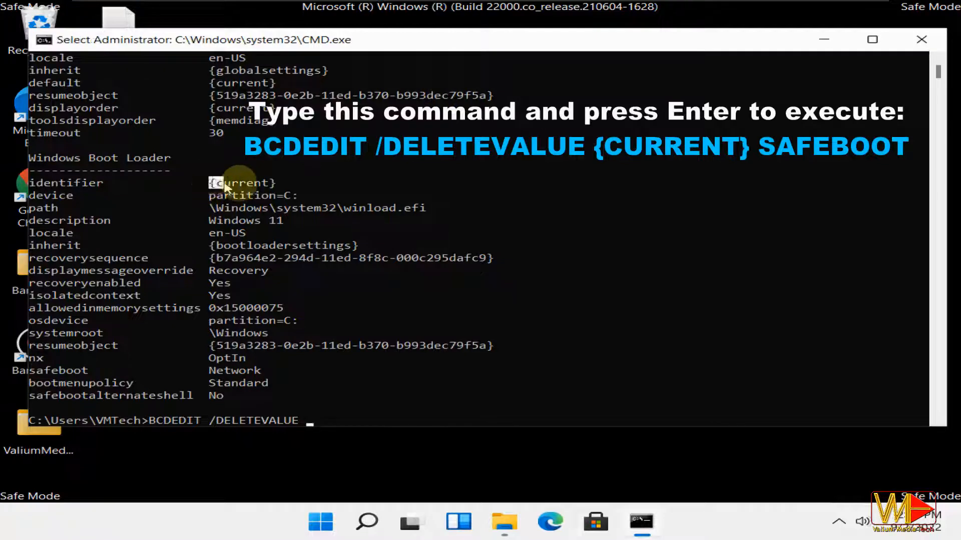
{"action": "type", "text": "{current} SAFEBOOT"}
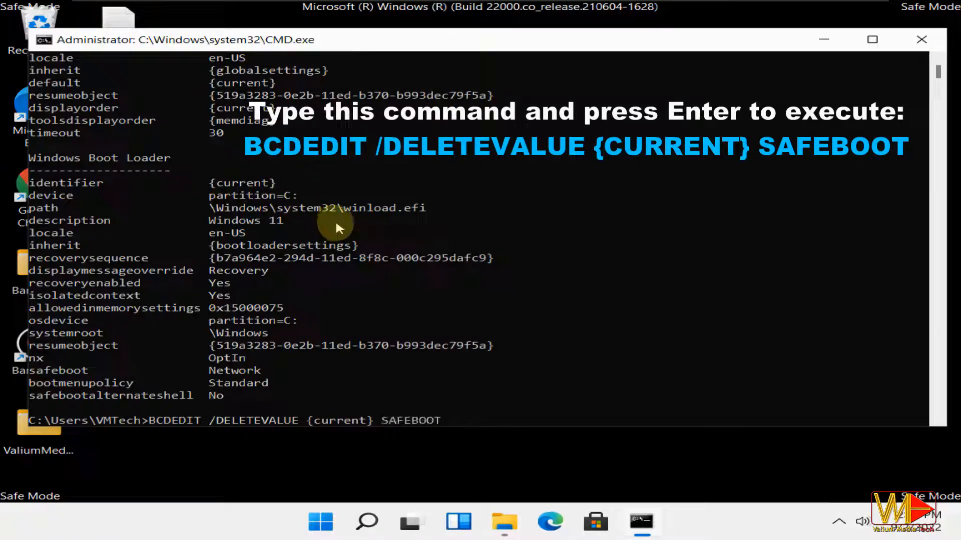
{"action": "key", "text": "enter"}
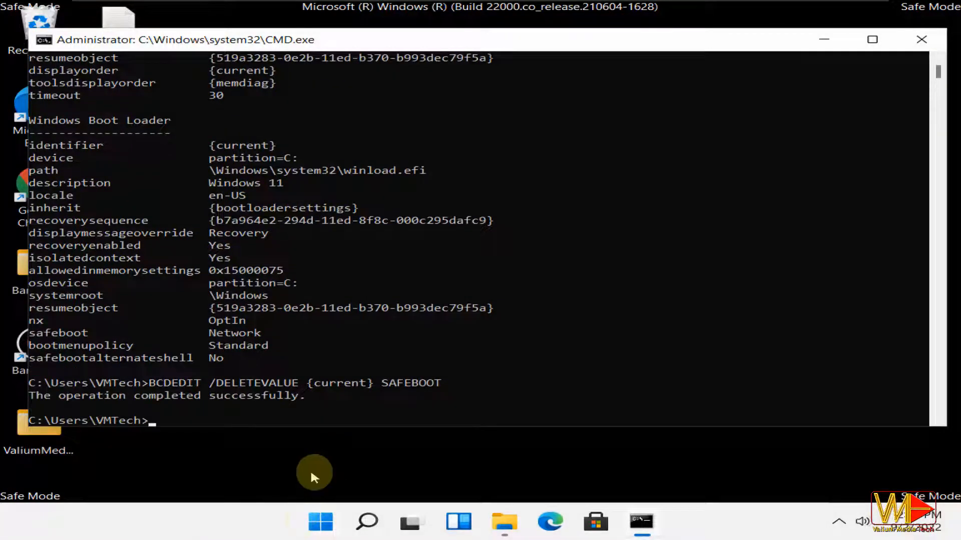
{"action": "mouse_move", "coordinate": [945, 55]}
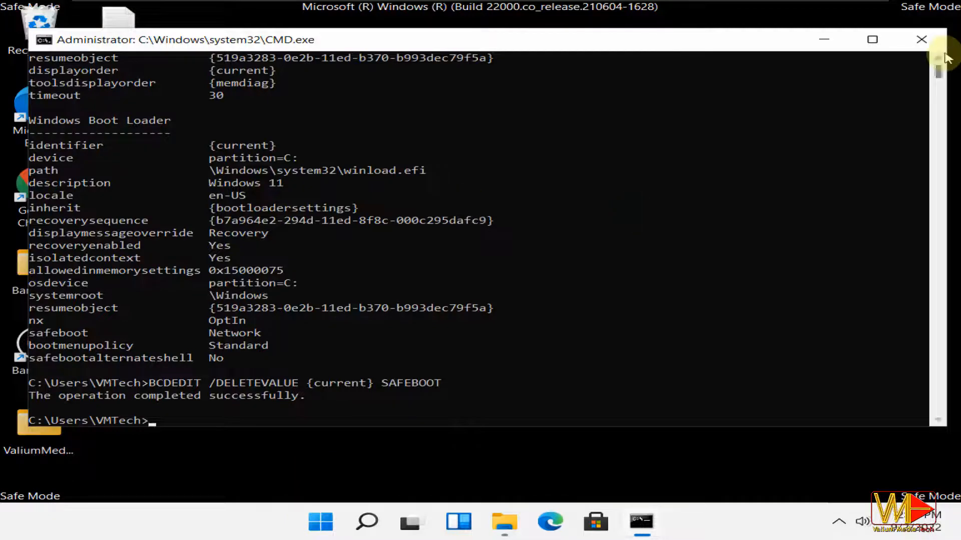
{"action": "mouse_move", "coordinate": [924, 396]}
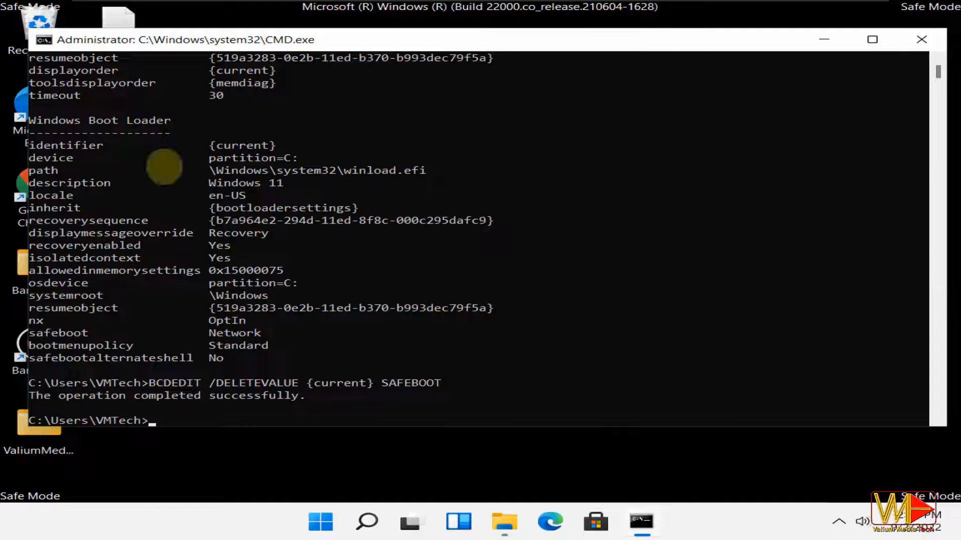
{"action": "type", "text": "SHUTDO"}
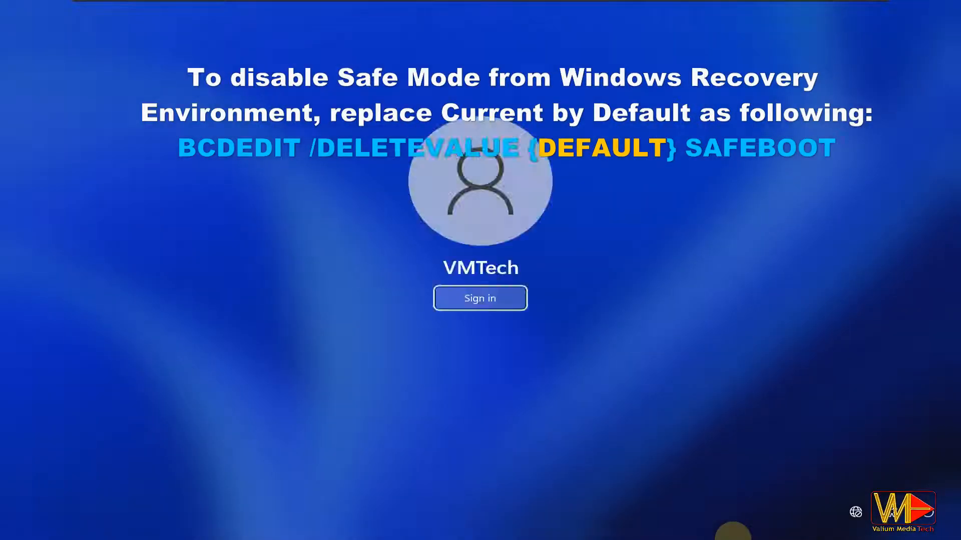
Sign in to the account from the normal sign-in screen after restart.
{"action": "left_click", "coordinate": [479, 298]}
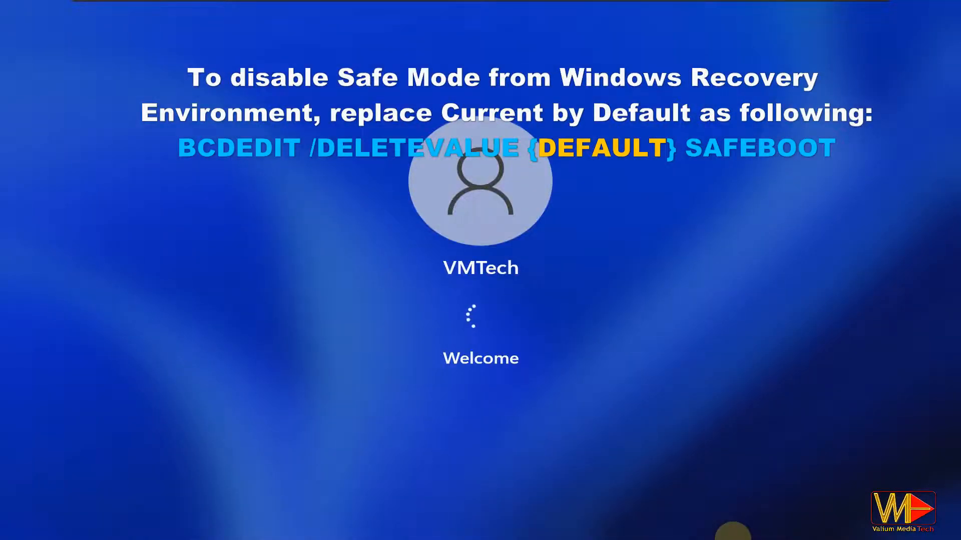